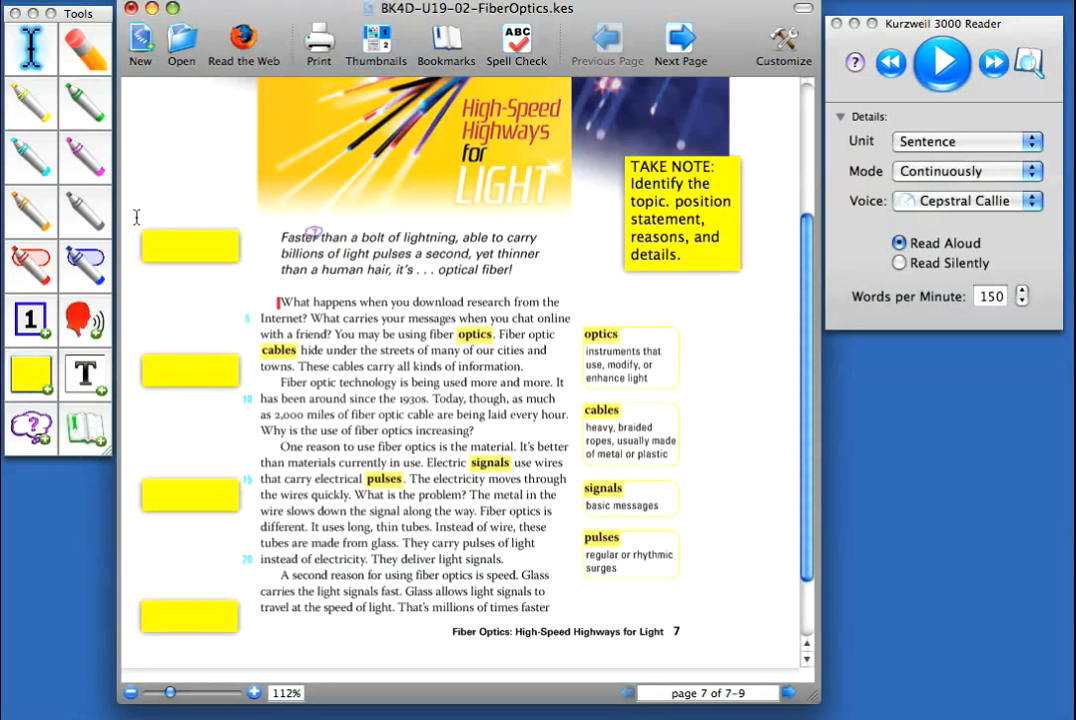
# Label the top sticky note 'Topic'
pyautogui.click(188, 248)
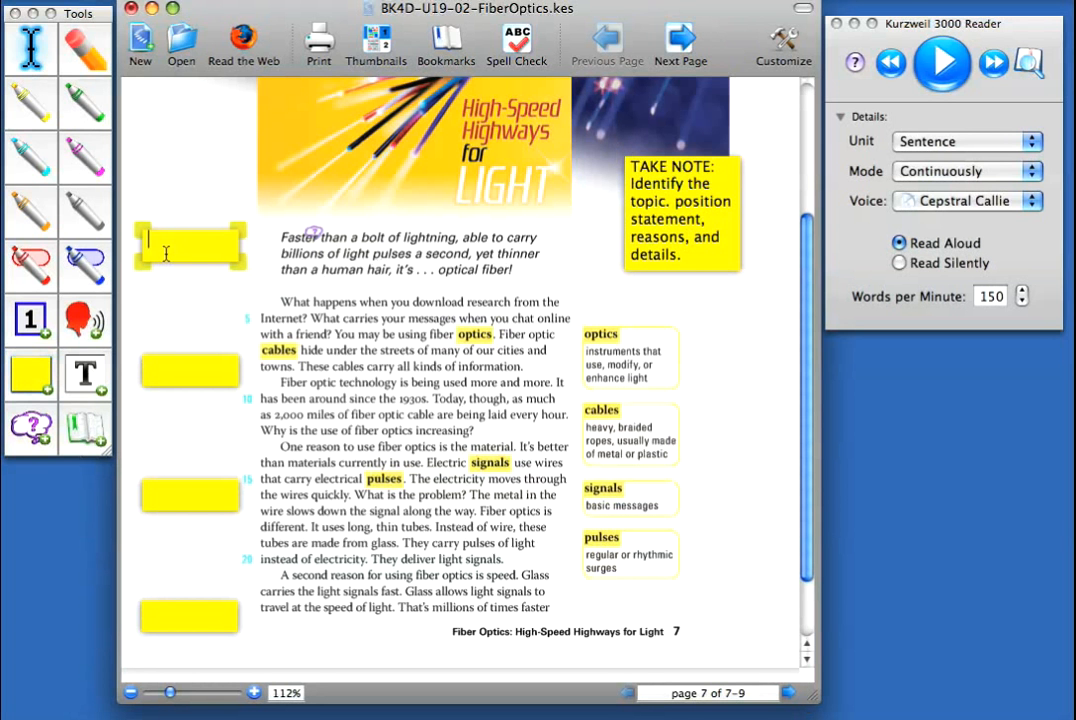
pyautogui.write('Topic')
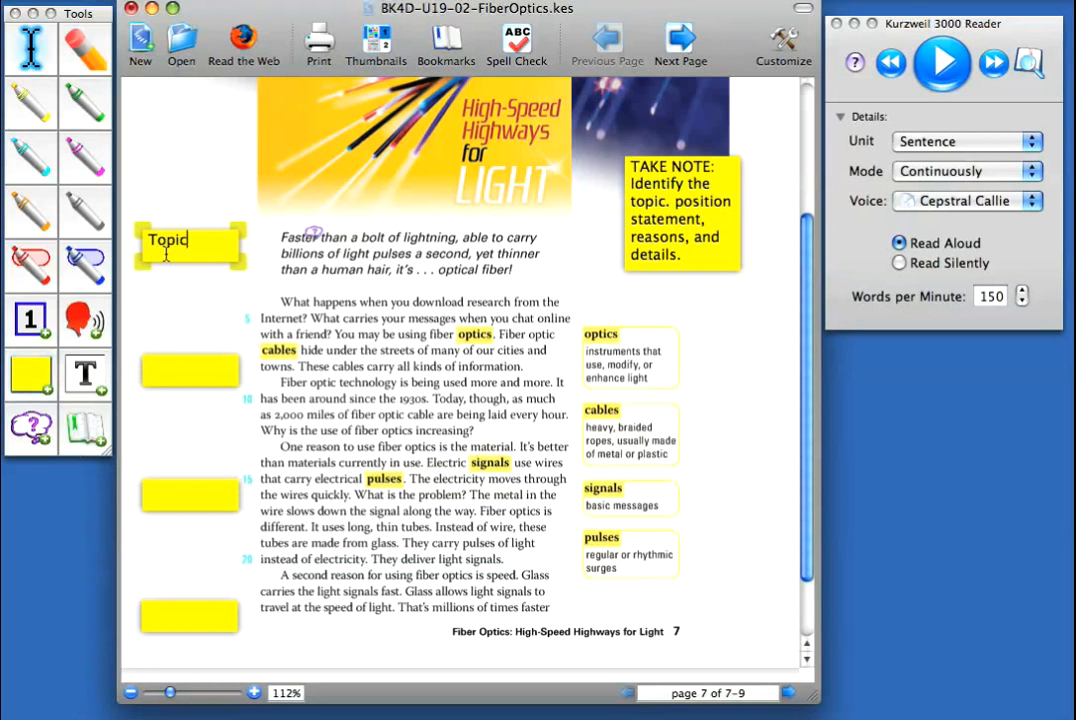
pyautogui.click(940, 62)
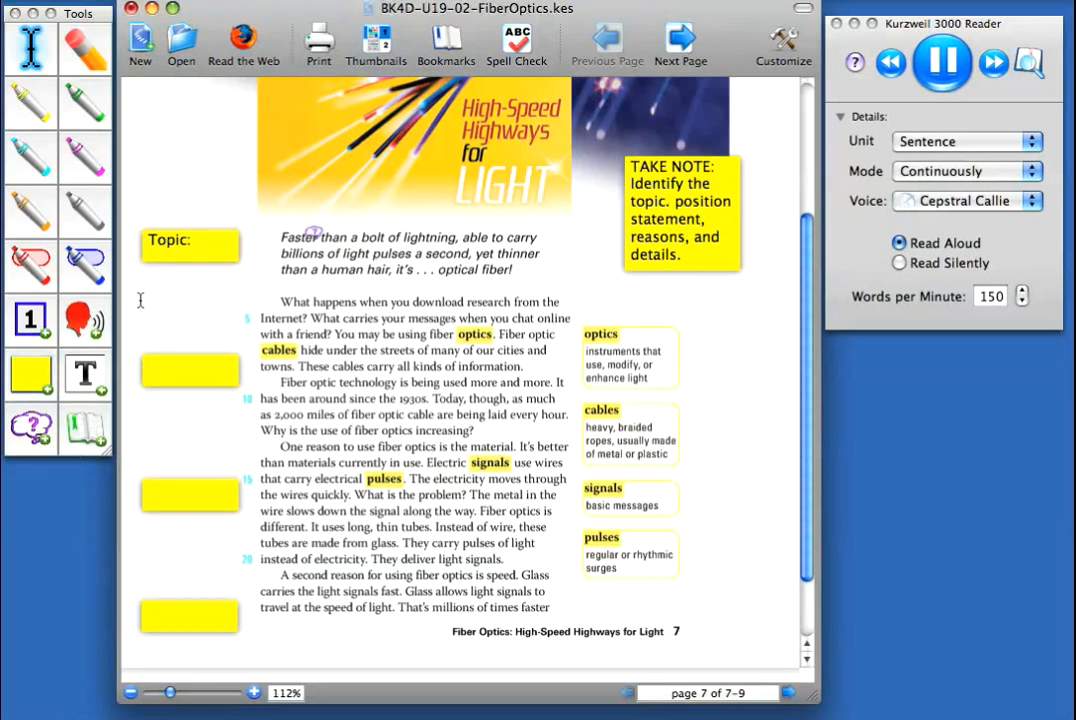
# Label the remaining notes 'Position statement', 'Reason 1:' and 'Details:'
pyautogui.click(190, 370)
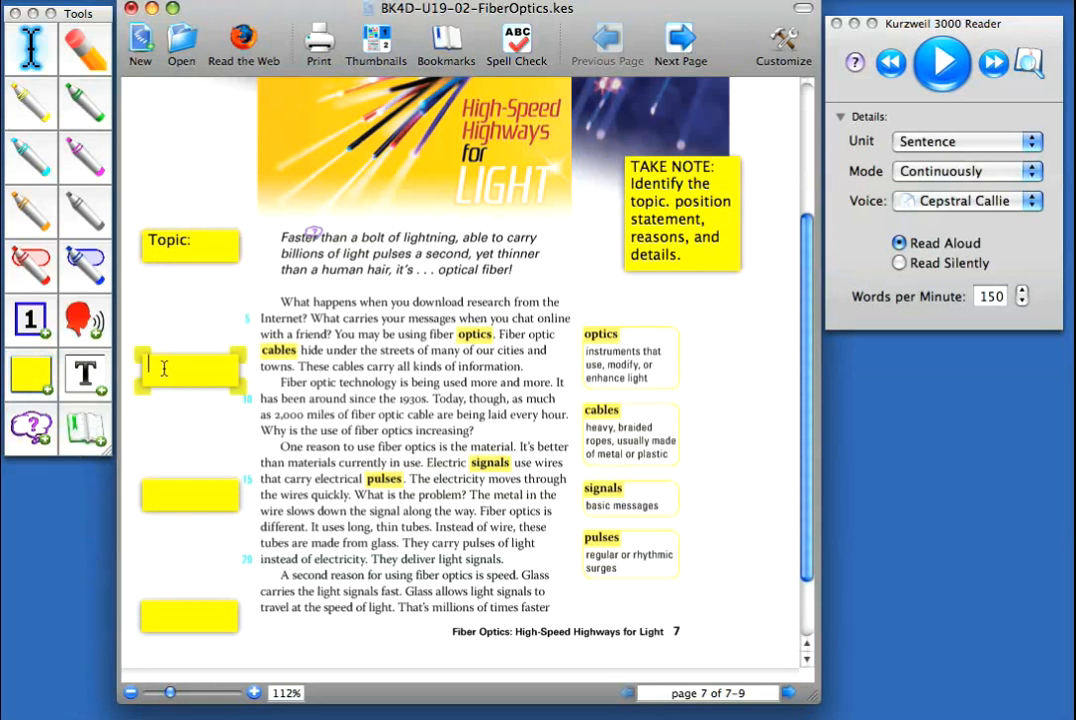
pyautogui.write('Position')
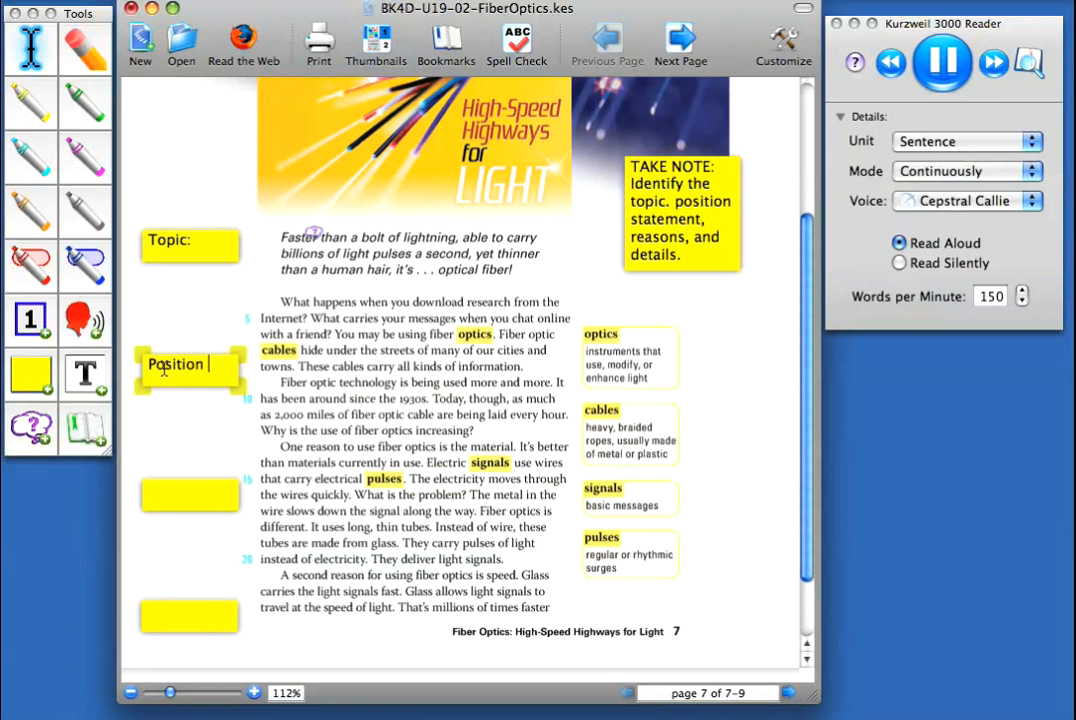
pyautogui.write('statement:')
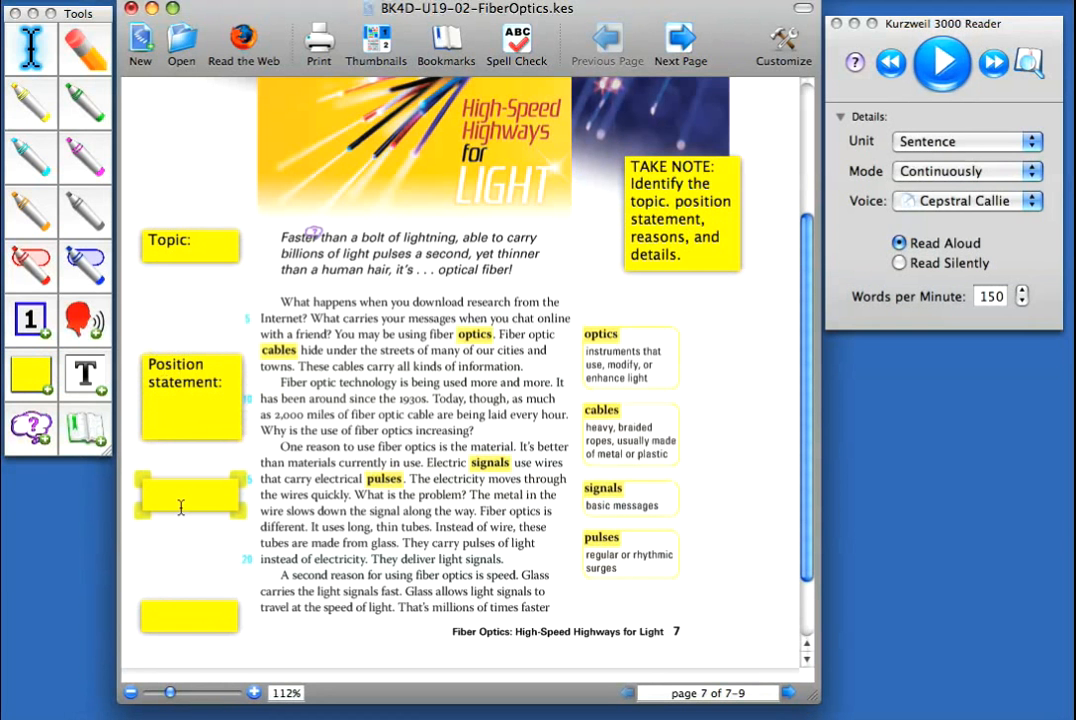
pyautogui.write('Reason')
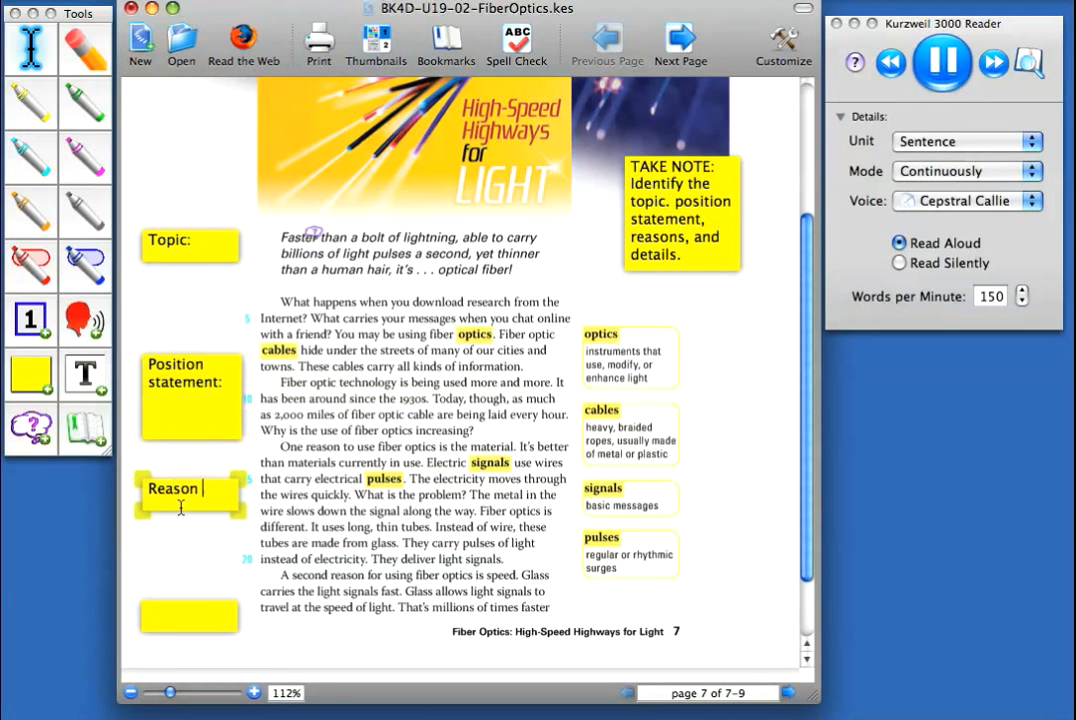
pyautogui.write('1:')
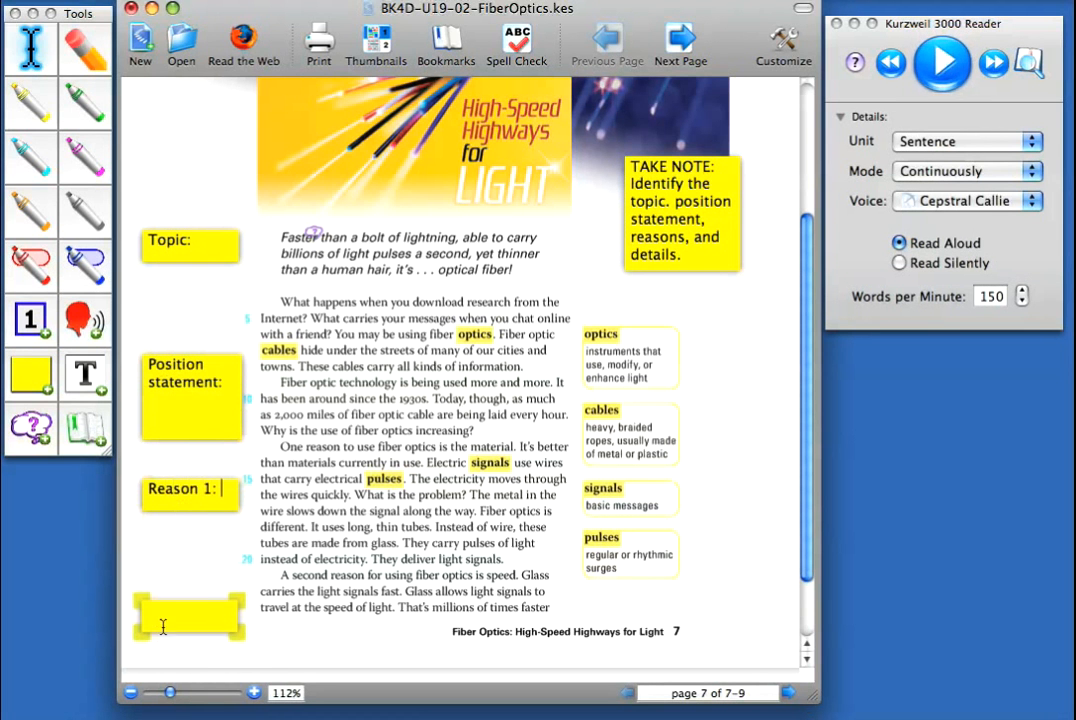
pyautogui.write('Detail')
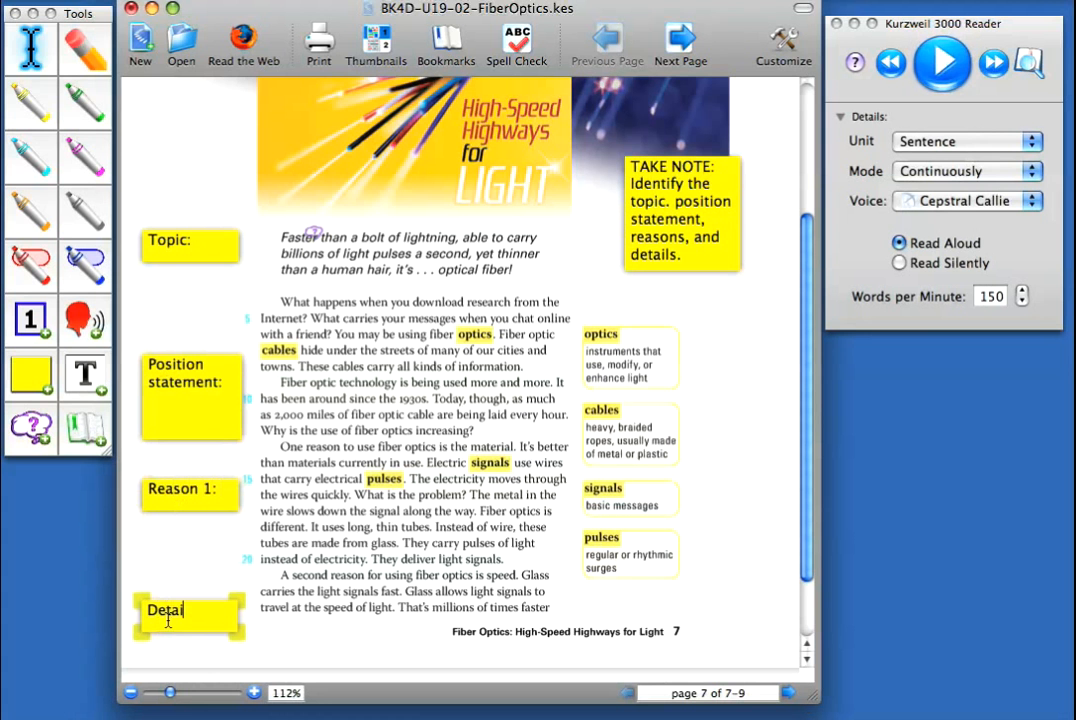
pyautogui.write('ls:')
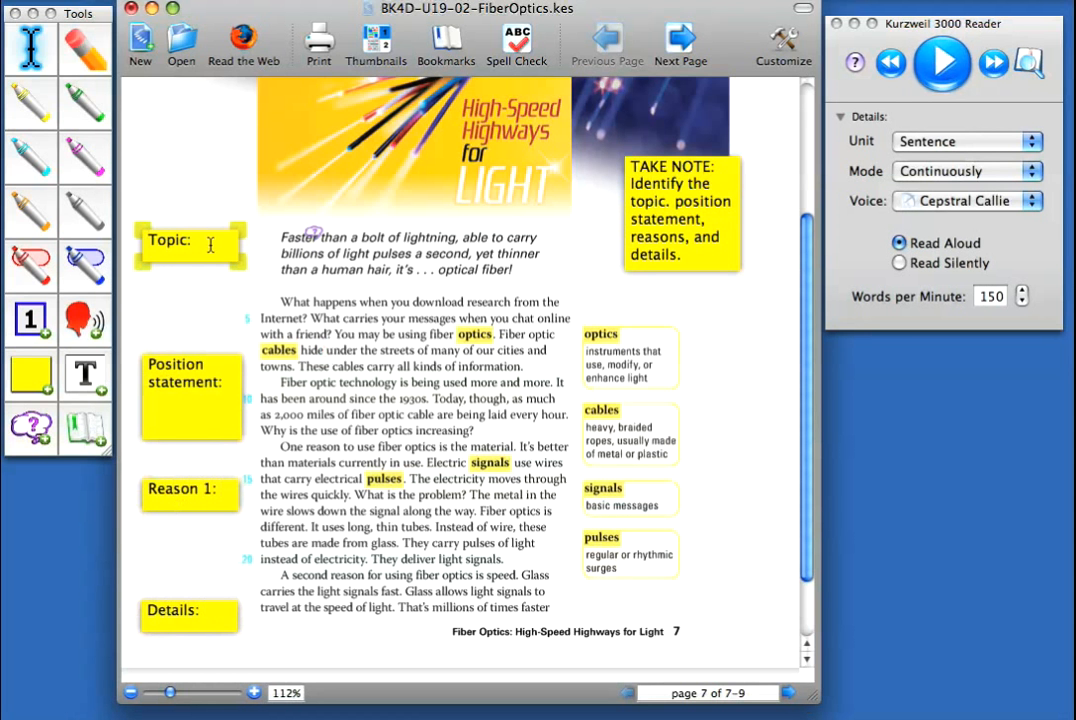
# Complete the Topic note so it reads 'Topic: fiber optics.'
pyautogui.click(198, 240)
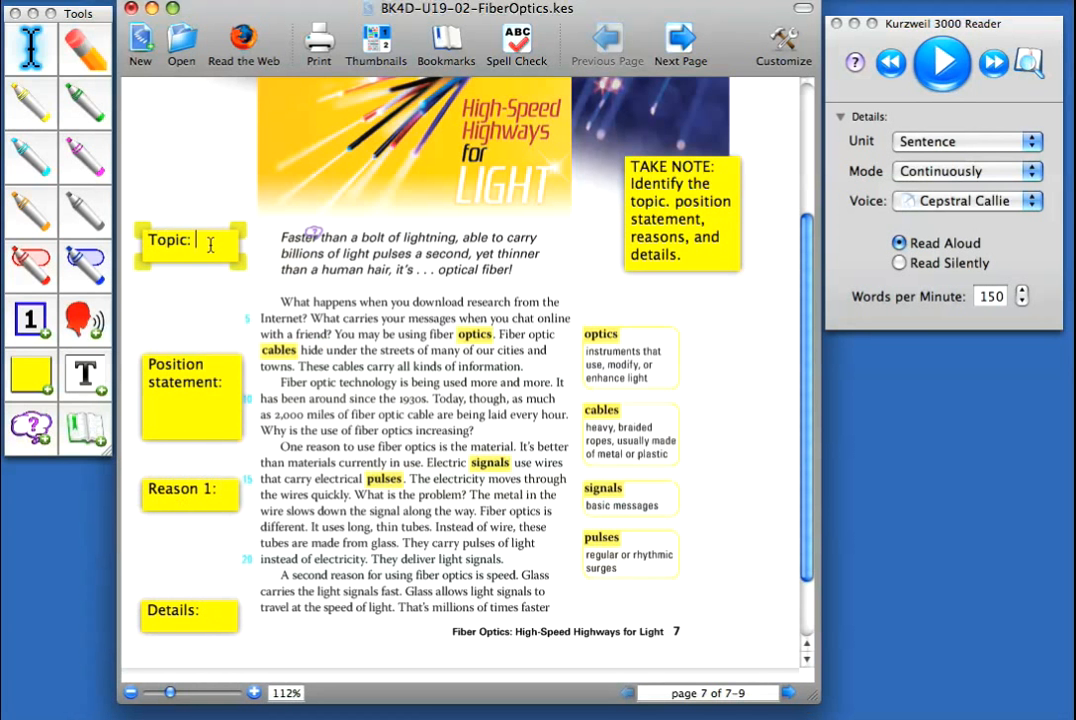
pyautogui.write('f')
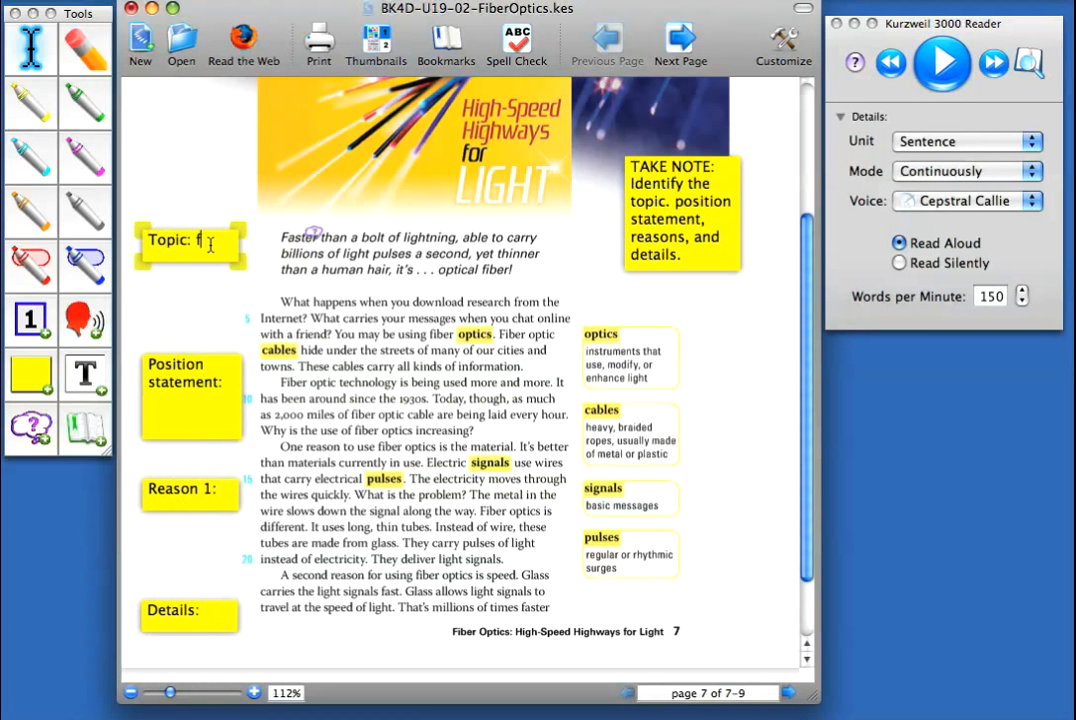
pyautogui.write('iber')
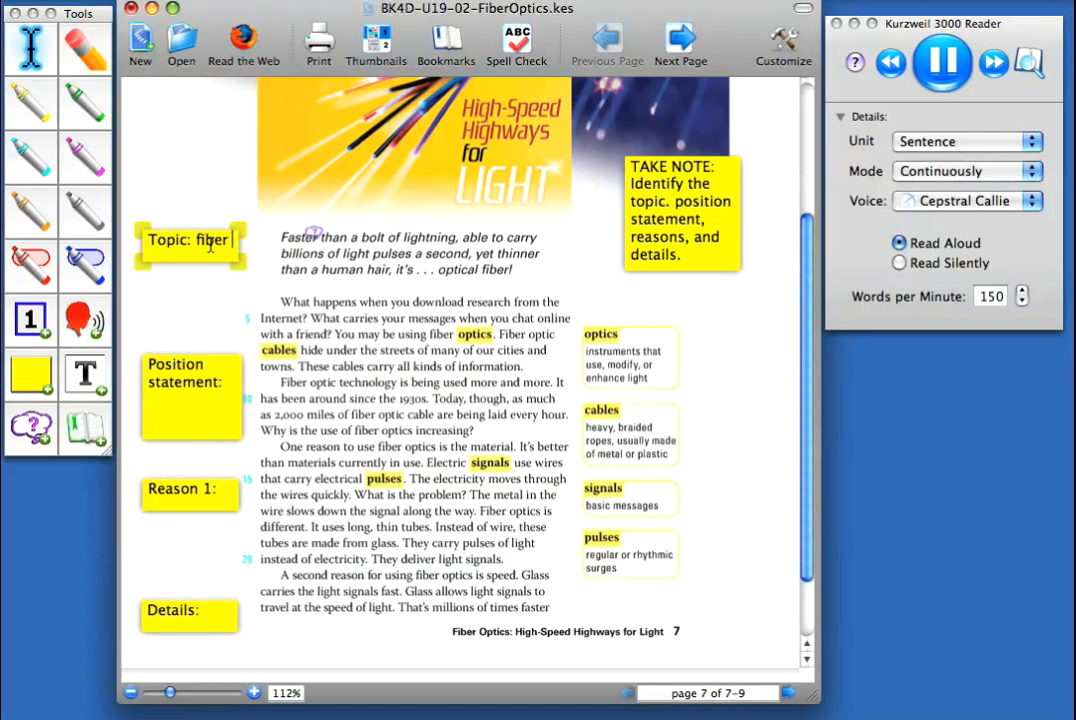
pyautogui.click(940, 62)
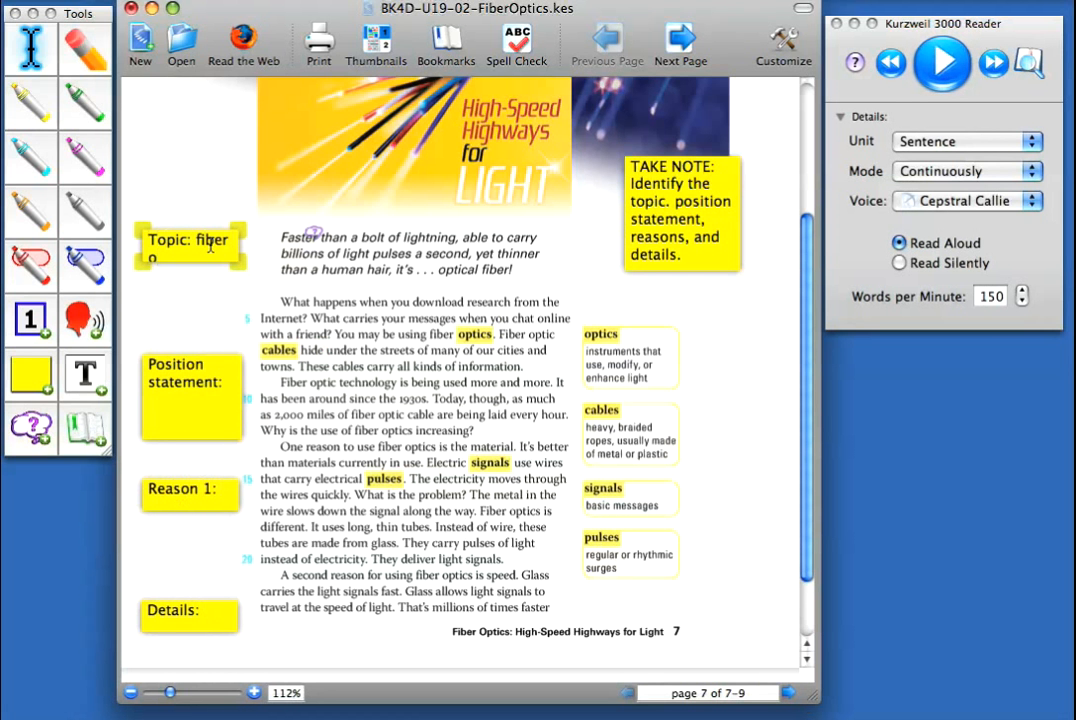
pyautogui.write('optic')
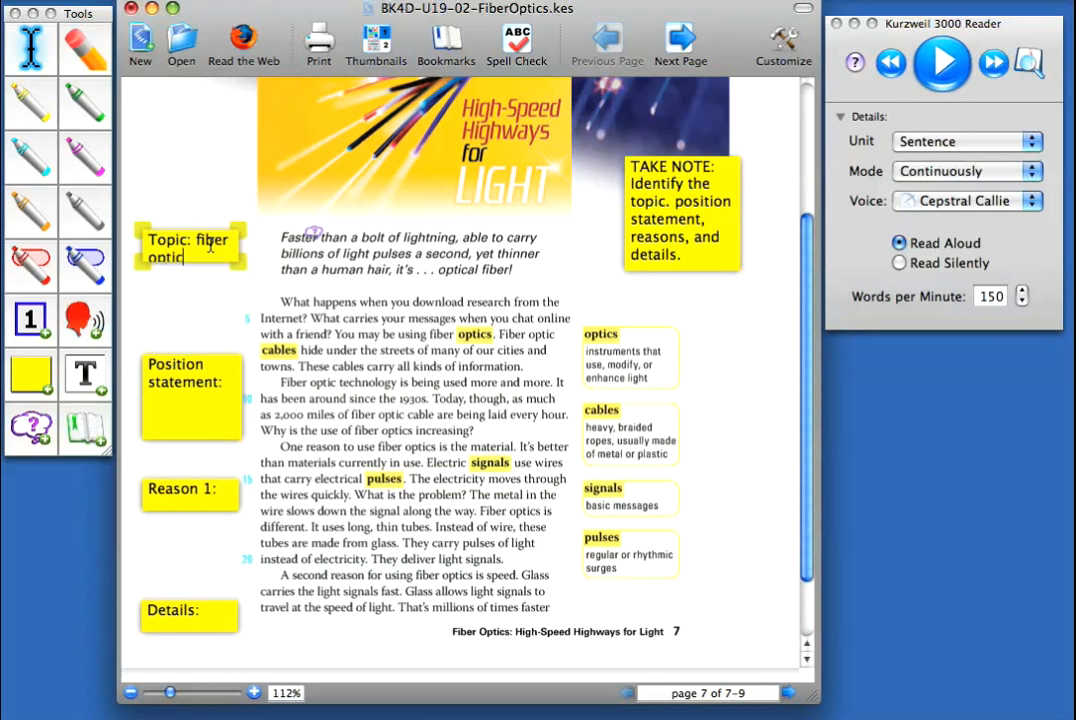
pyautogui.click(940, 62)
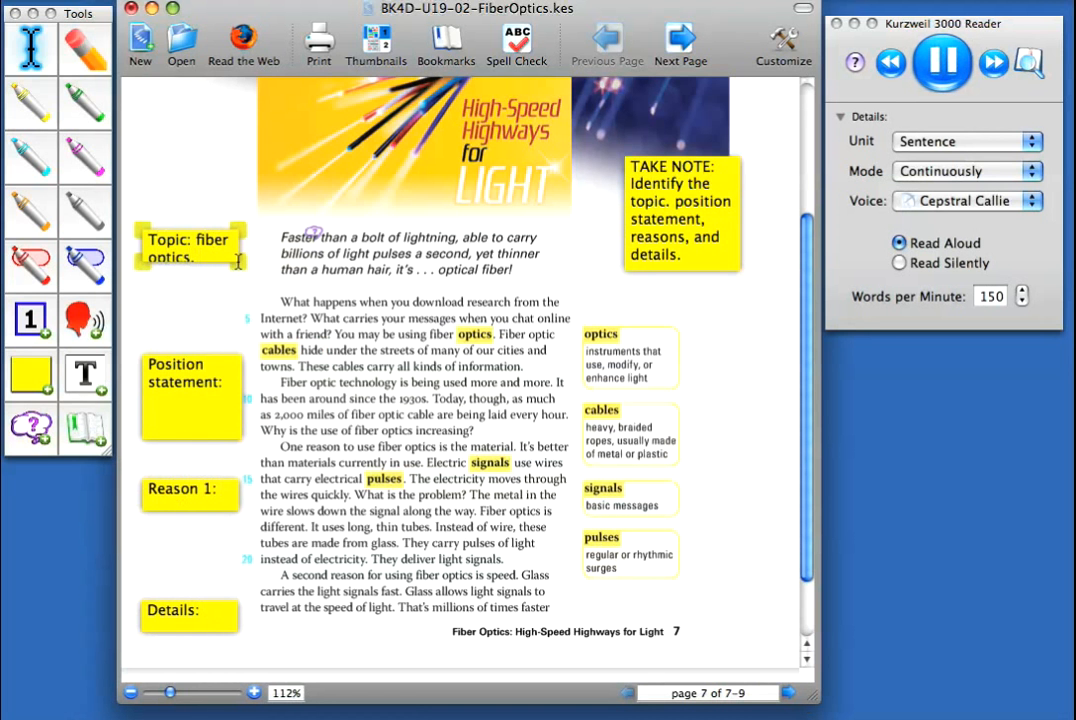
pyautogui.click(940, 62)
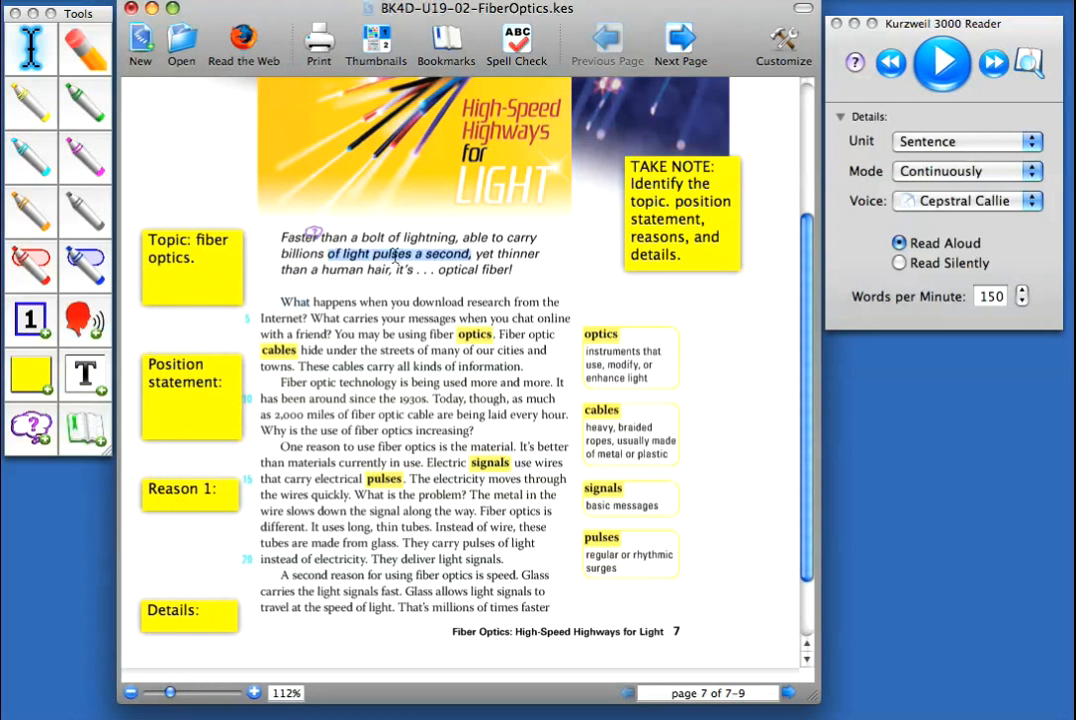
# Write 'of light pulses a second.' into the Position statement note
pyautogui.write('of light pulses a second.')
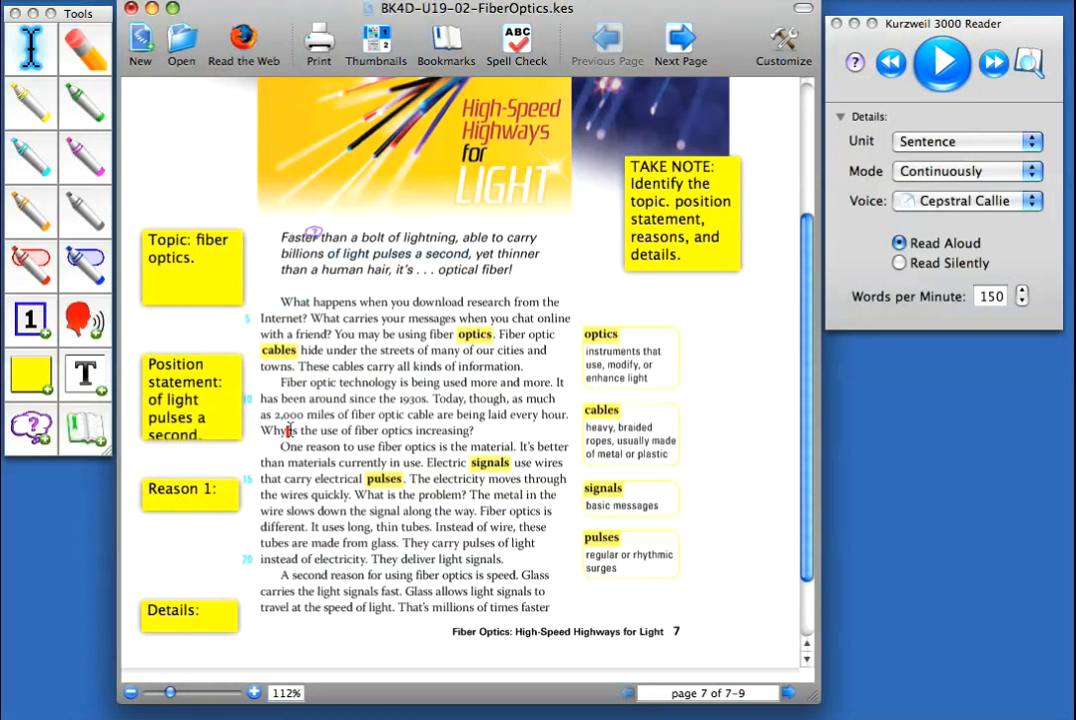
pyautogui.click(190, 488)
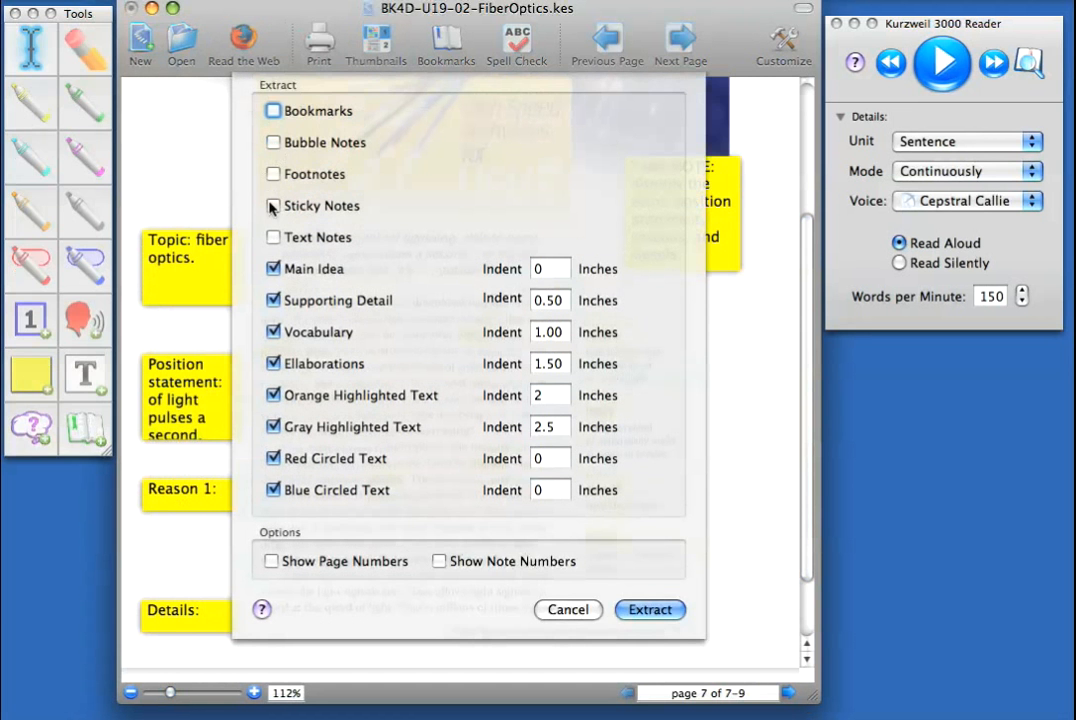
# Extract the sticky notes into a new untitled notes document
pyautogui.click(272, 204)
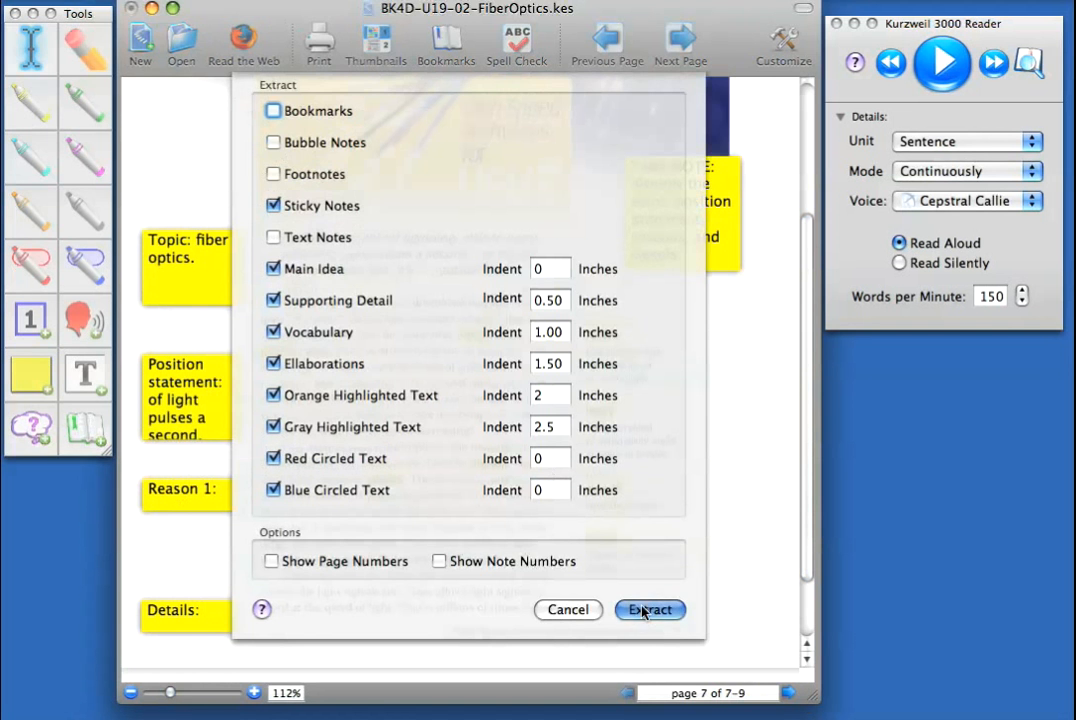
pyautogui.click(648, 610)
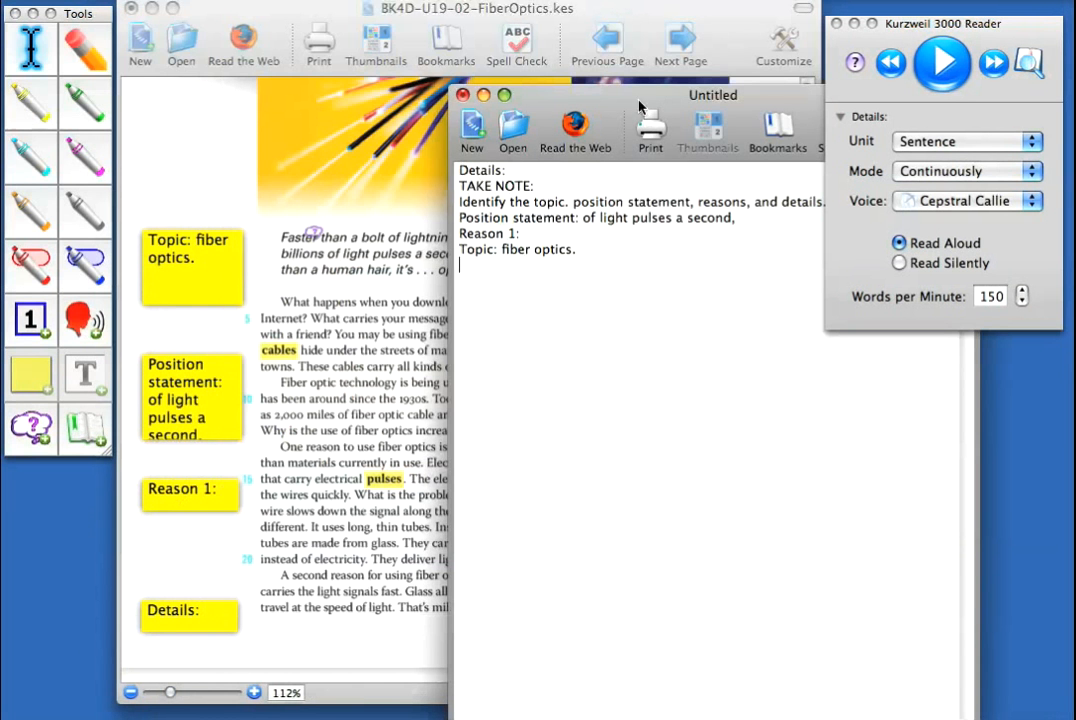
# Move the notes document over the page and begin typing 'Ty' after Reason 1
pyautogui.moveTo(712, 94); pyautogui.dragTo(448, 90)
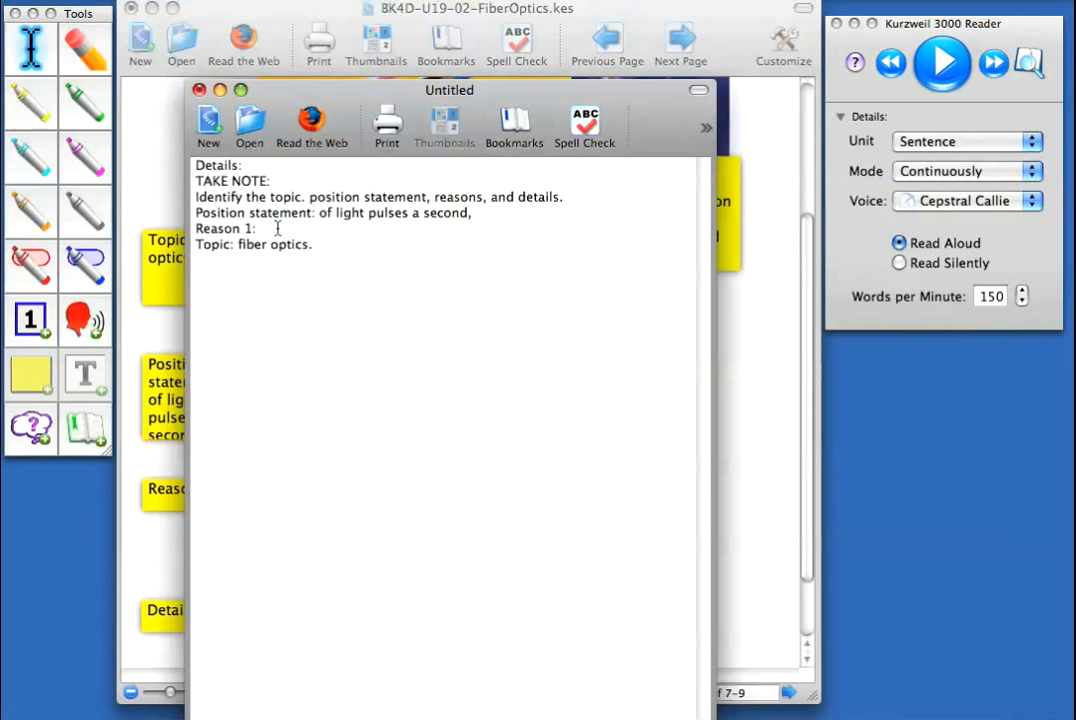
pyautogui.write('Ty')
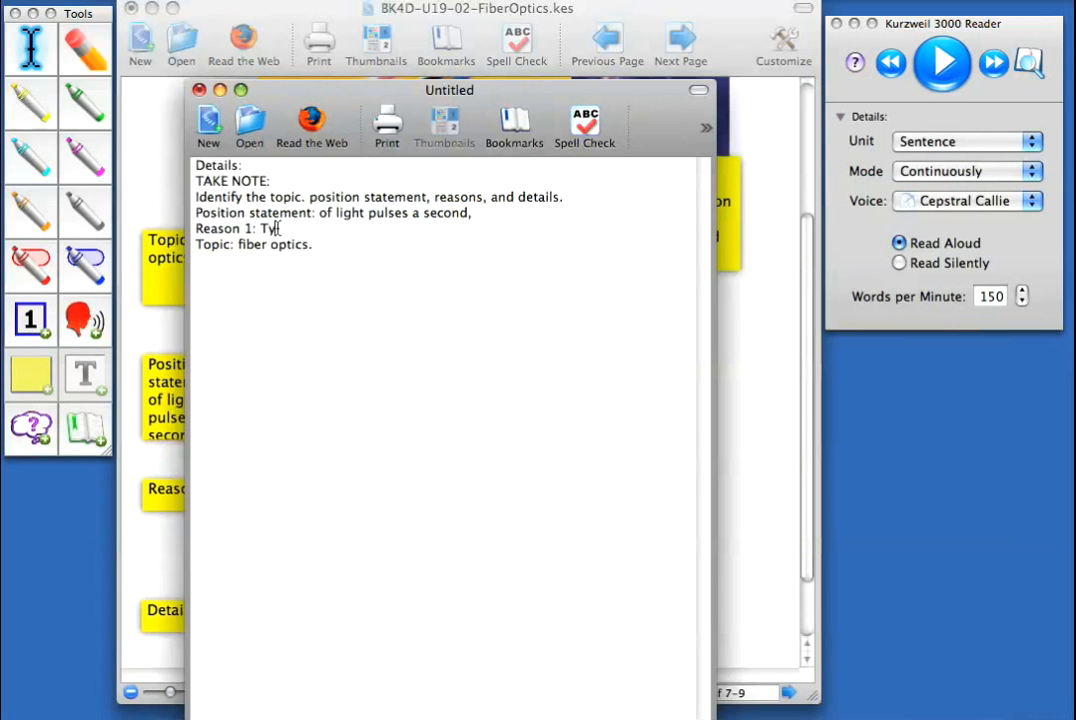